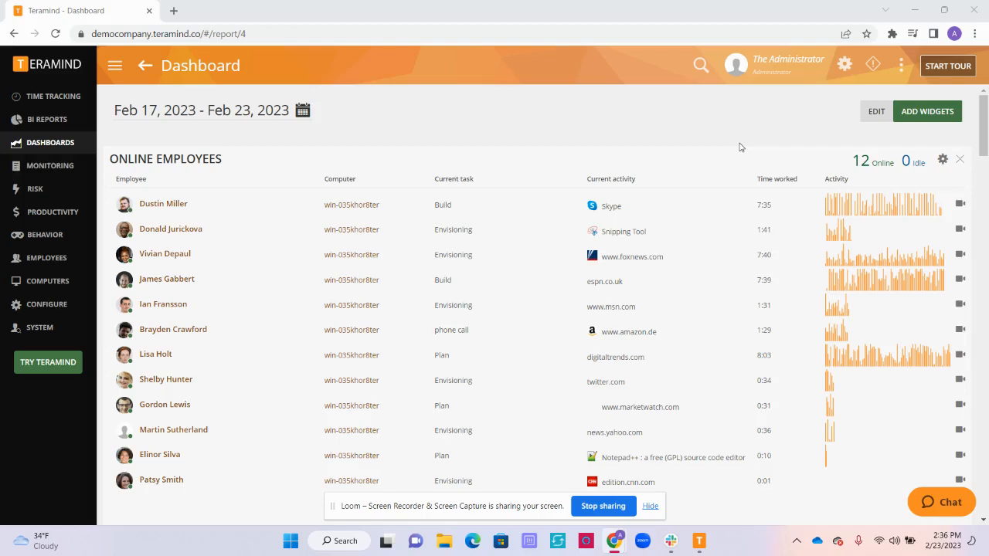
mouse_move(371, 117)
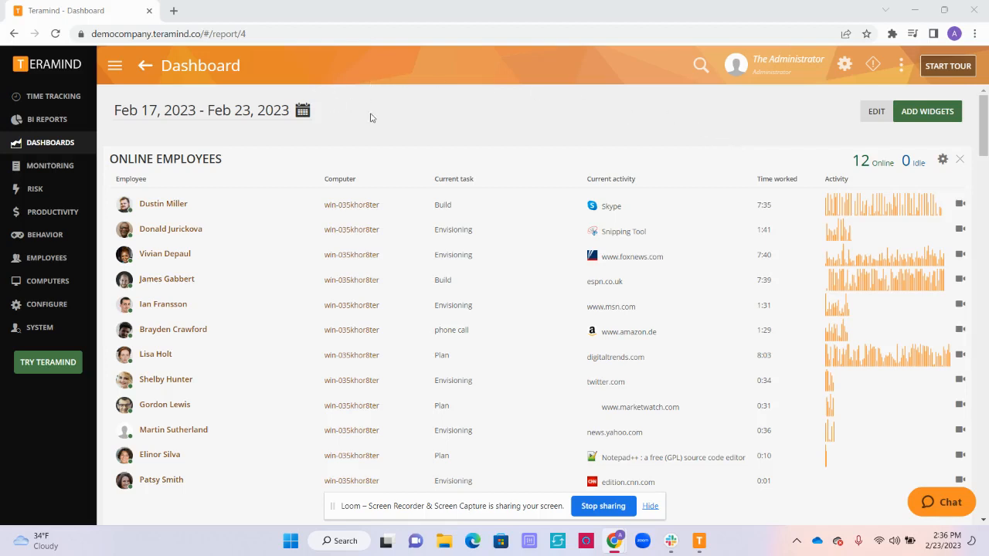
mouse_move(589, 288)
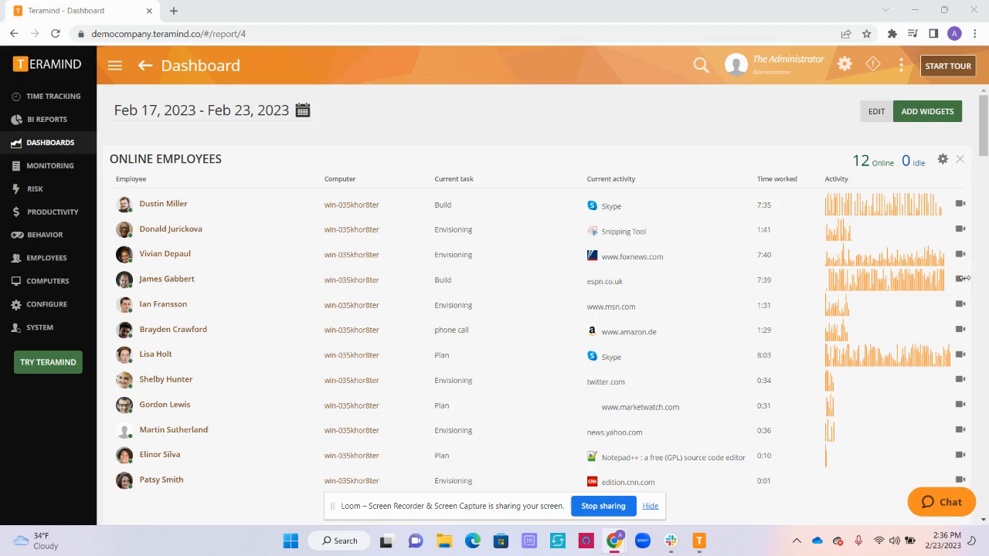
left_click(47, 119)
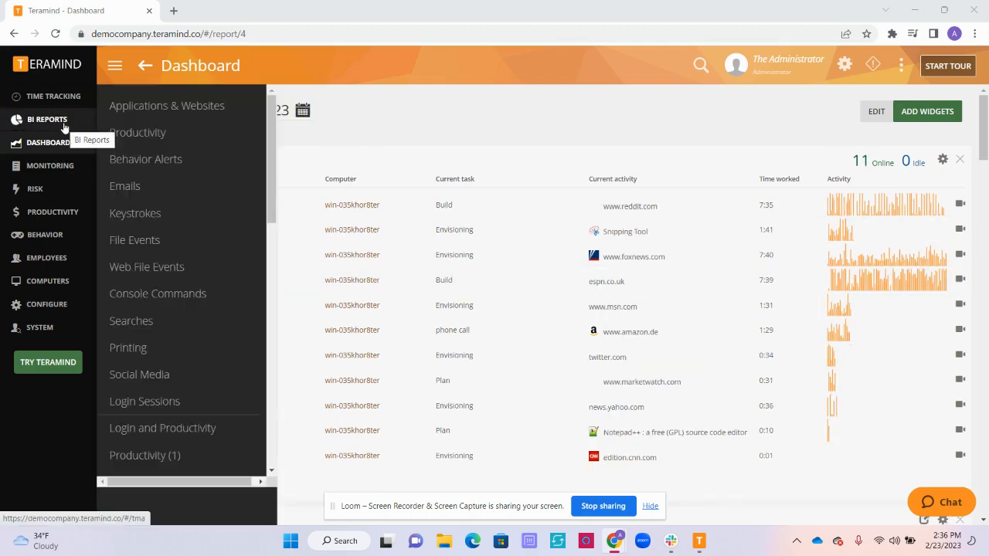
left_click(146, 159)
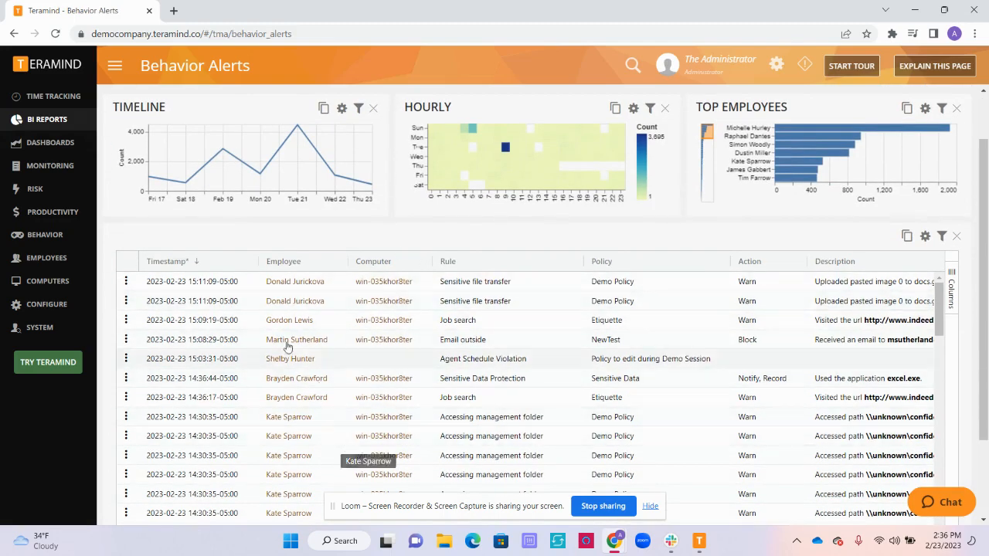
mouse_move(190, 325)
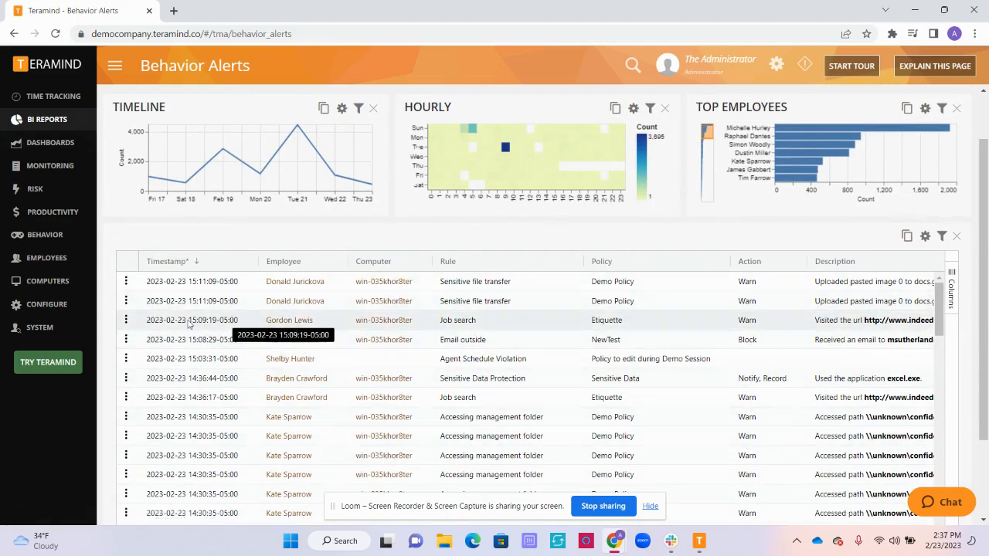
left_click(125, 320)
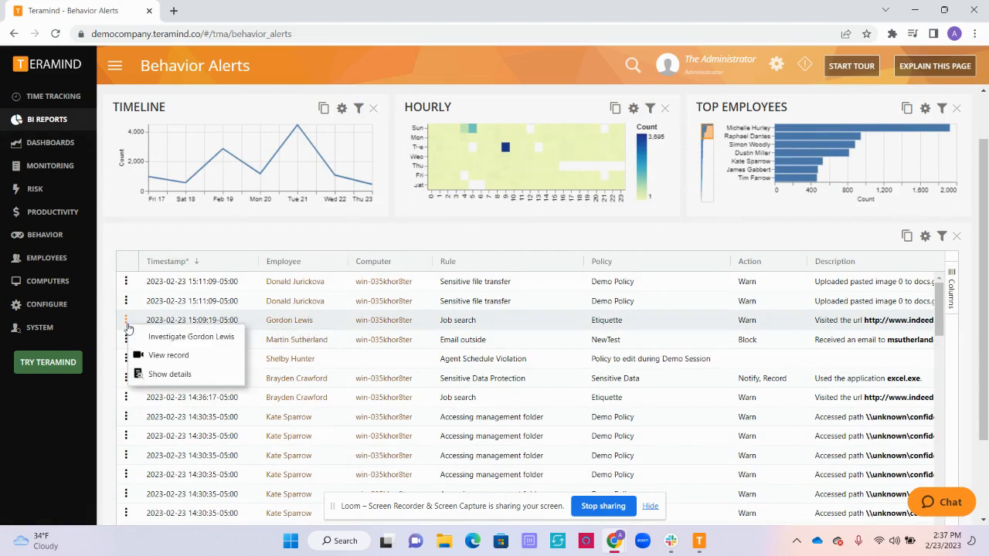
mouse_move(168, 355)
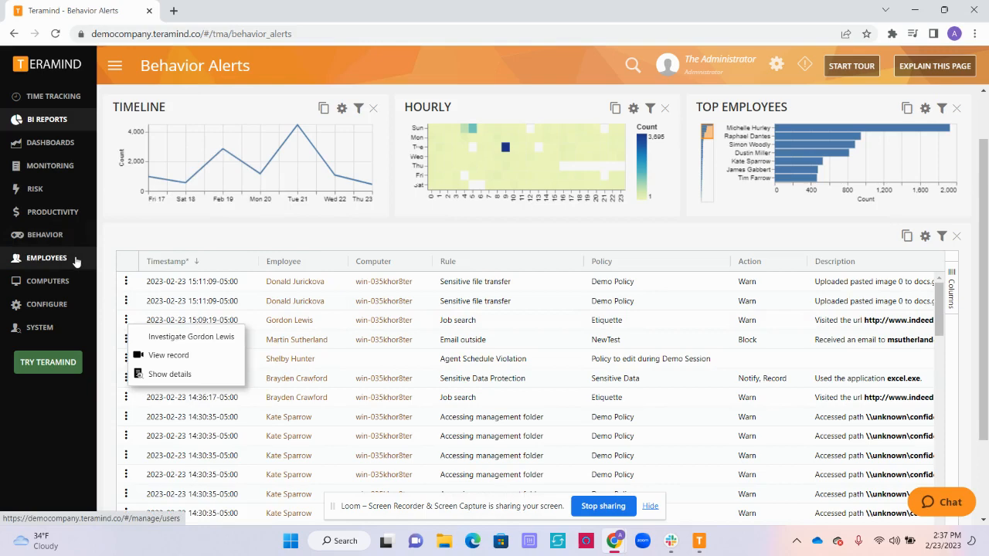
left_click(46, 257)
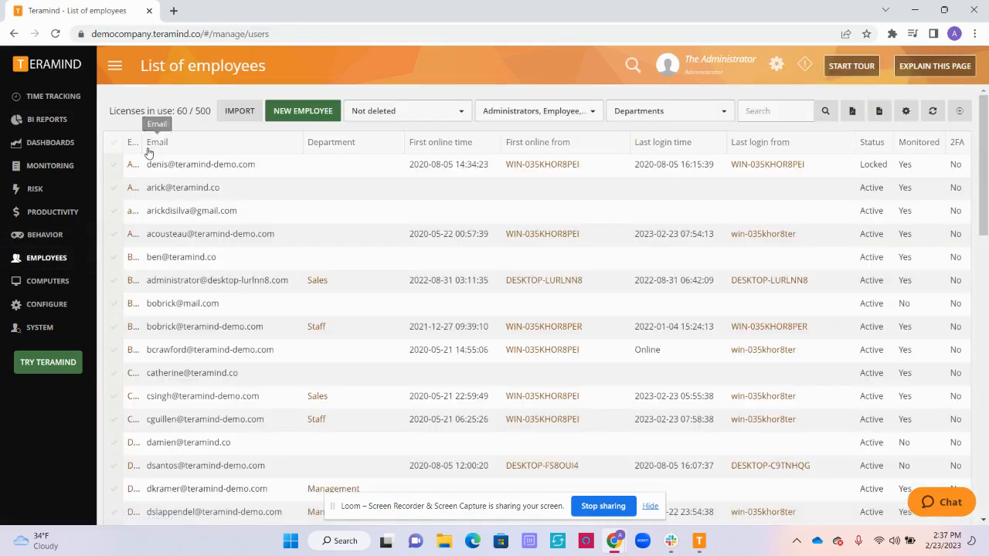
scroll("down", 3)
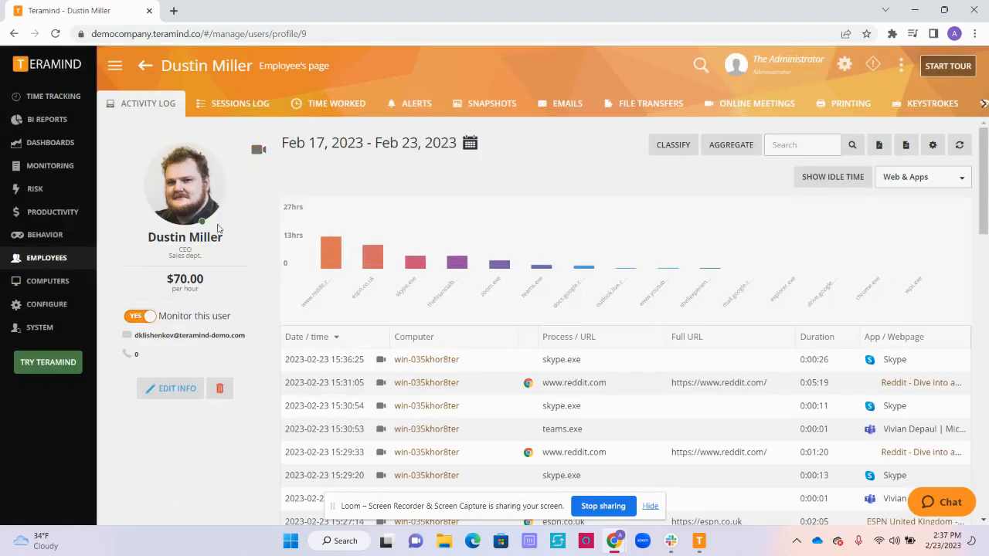
mouse_move(257, 175)
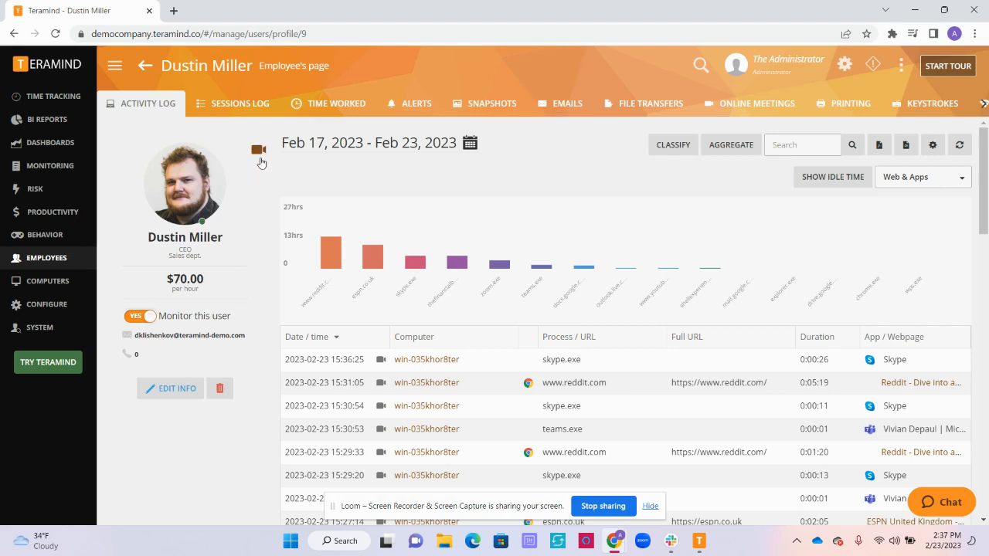
mouse_move(331, 241)
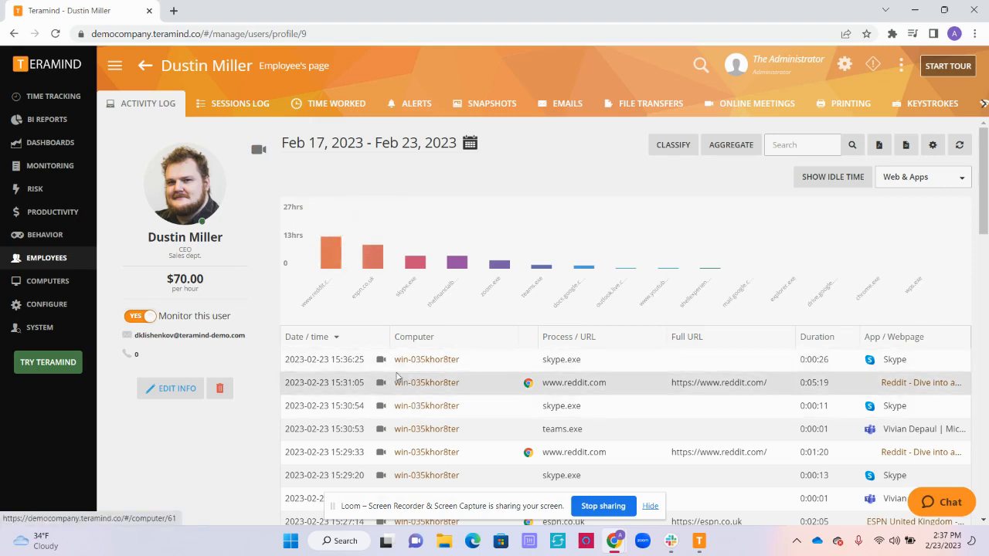
mouse_move(395, 386)
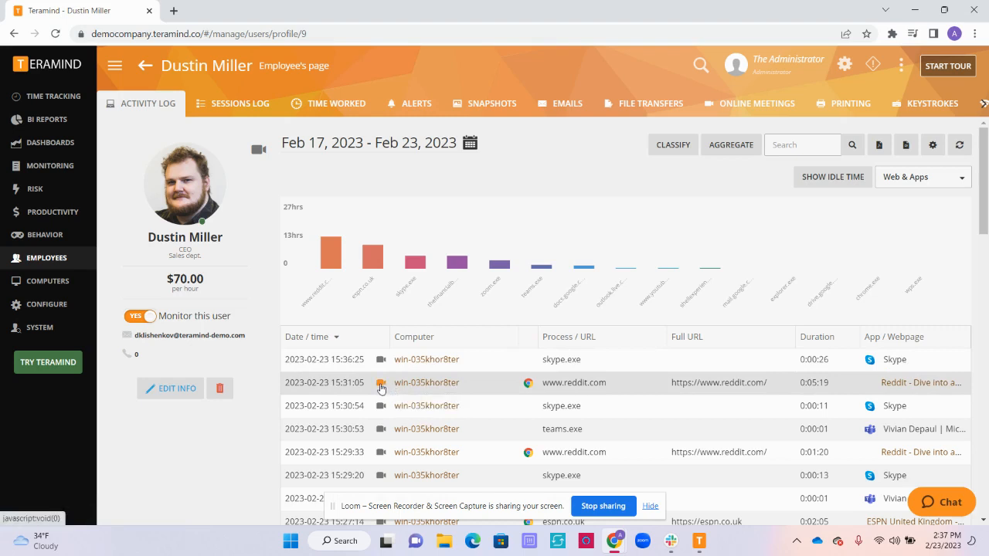
Step: Play back the 15:31:05 reddit.com activity, try rewind and fast-forward, and seek to about 15:01
left_click(381, 382)
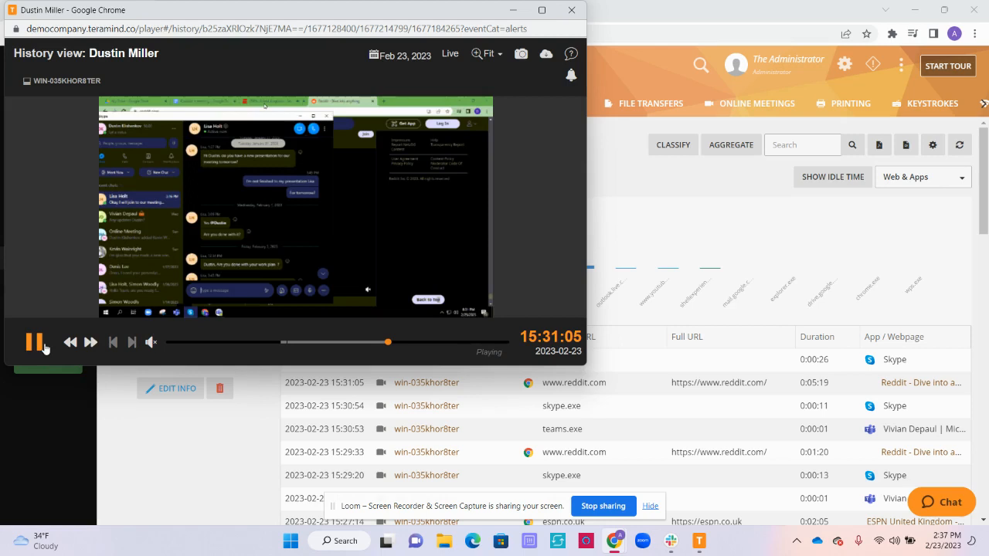
left_click(90, 343)
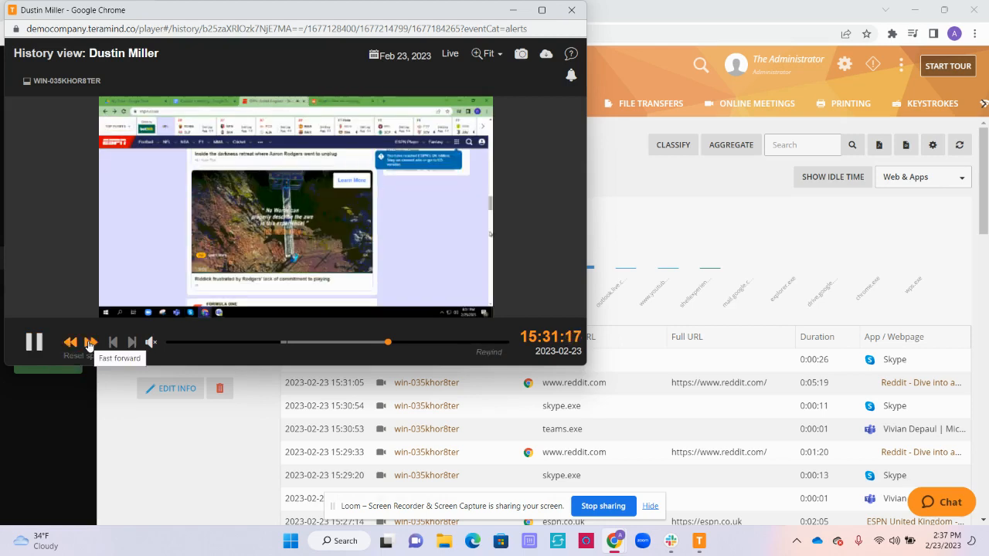
left_click(90, 342)
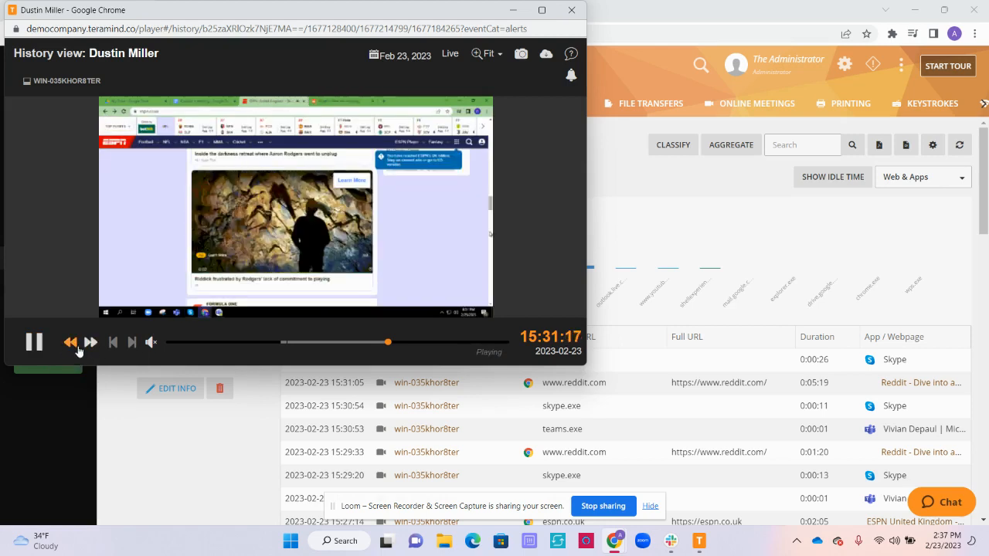
left_click(90, 342)
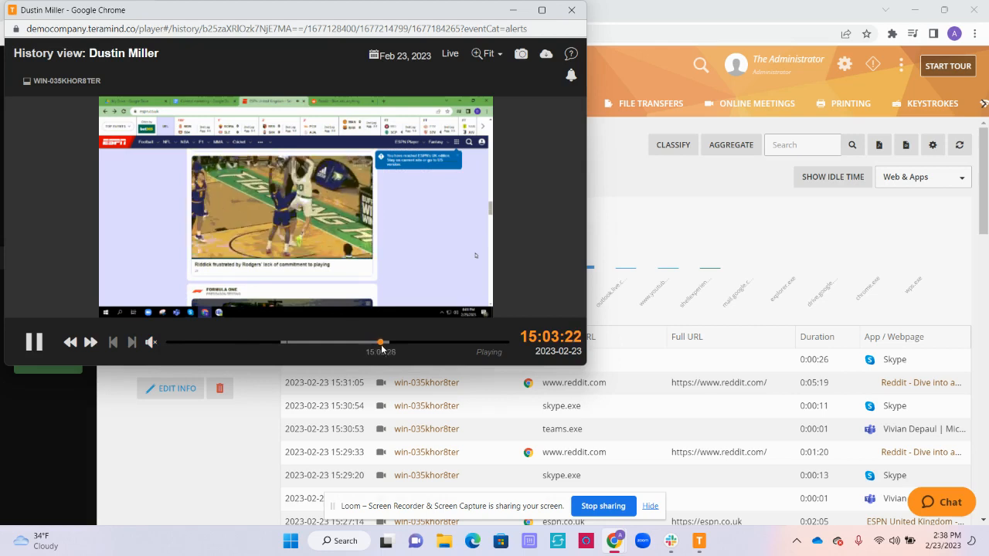
left_click(380, 342)
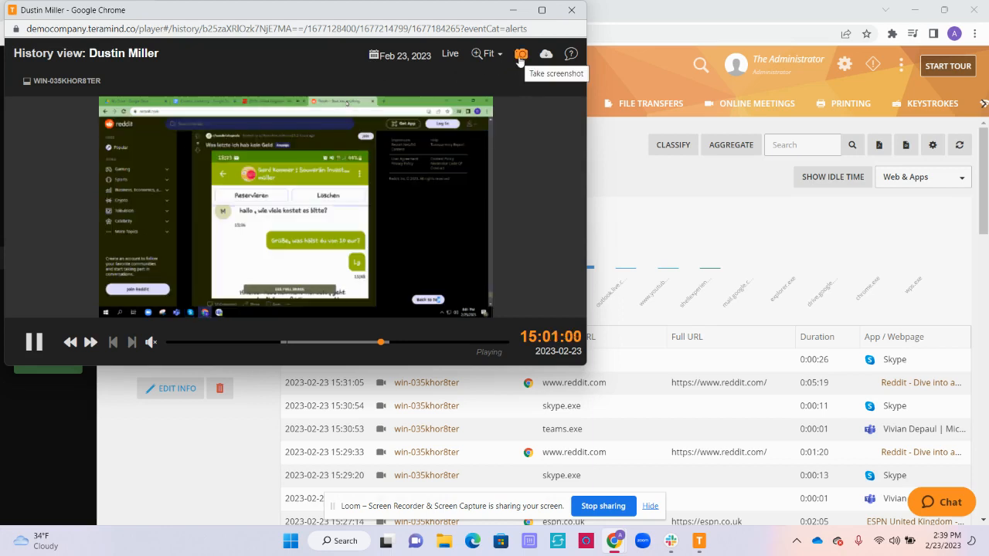
Step: Save a screenshot of the current playback frame as screenshot (9).png
left_click(519, 54)
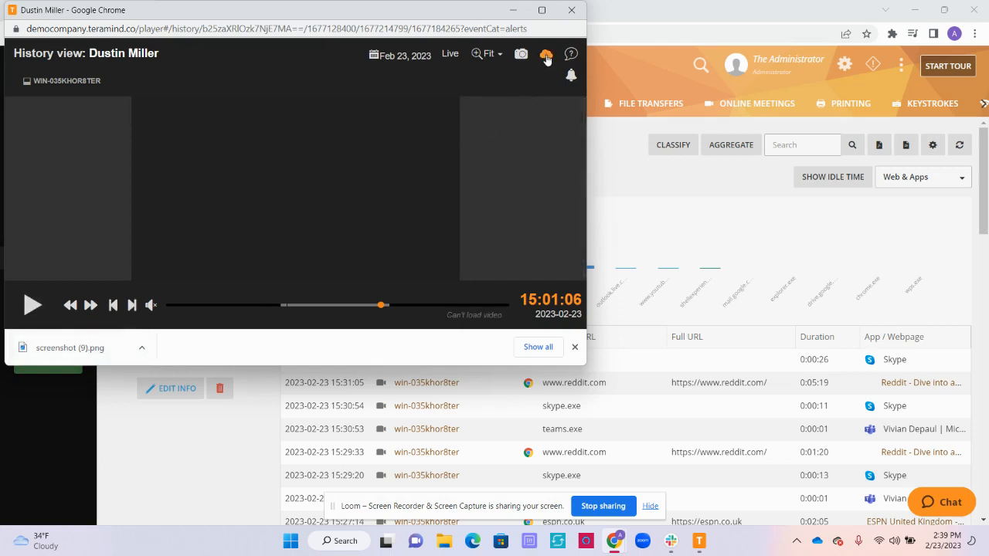
Step: Review the 3:01–3:02 PM video export settings, choose an export speed, then dismiss the form
left_click(545, 54)
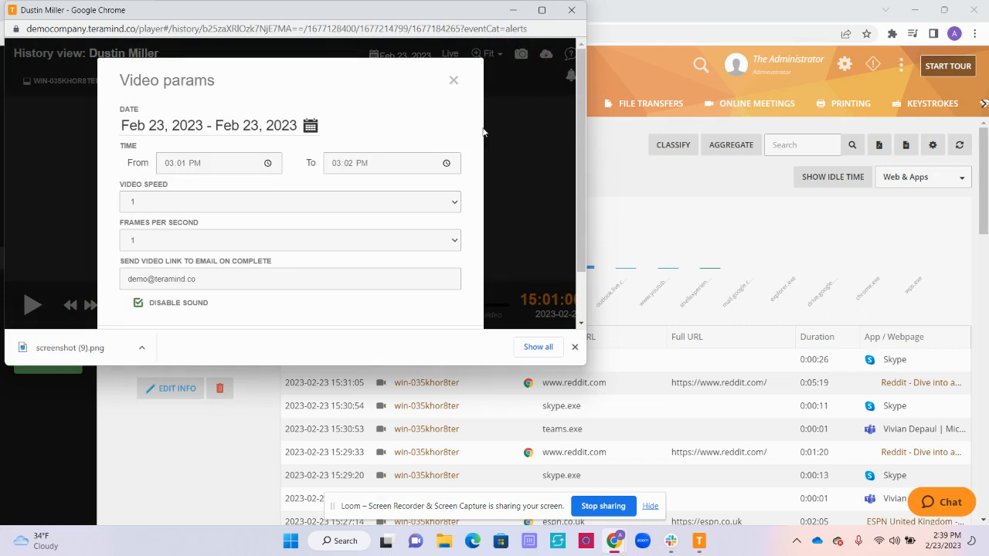
mouse_move(219, 93)
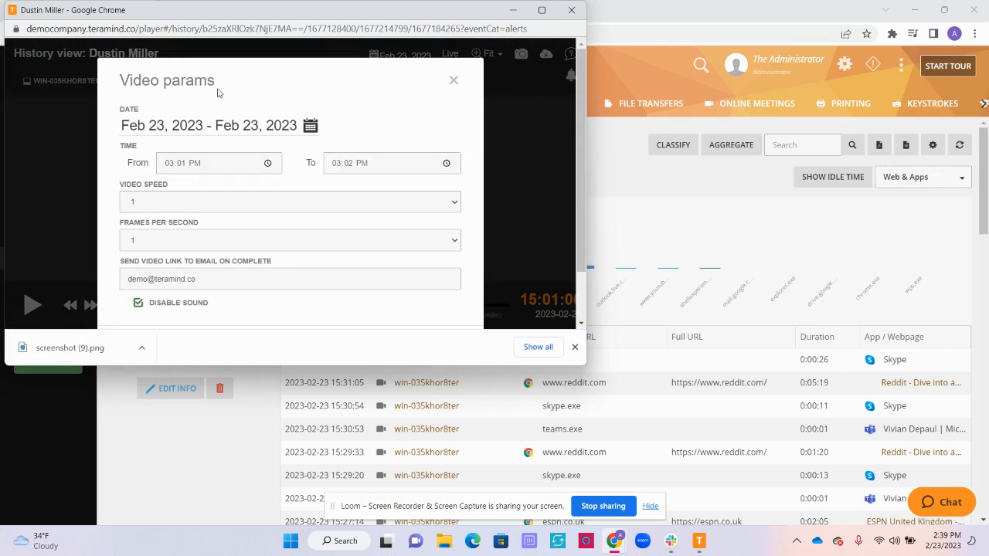
mouse_move(207, 140)
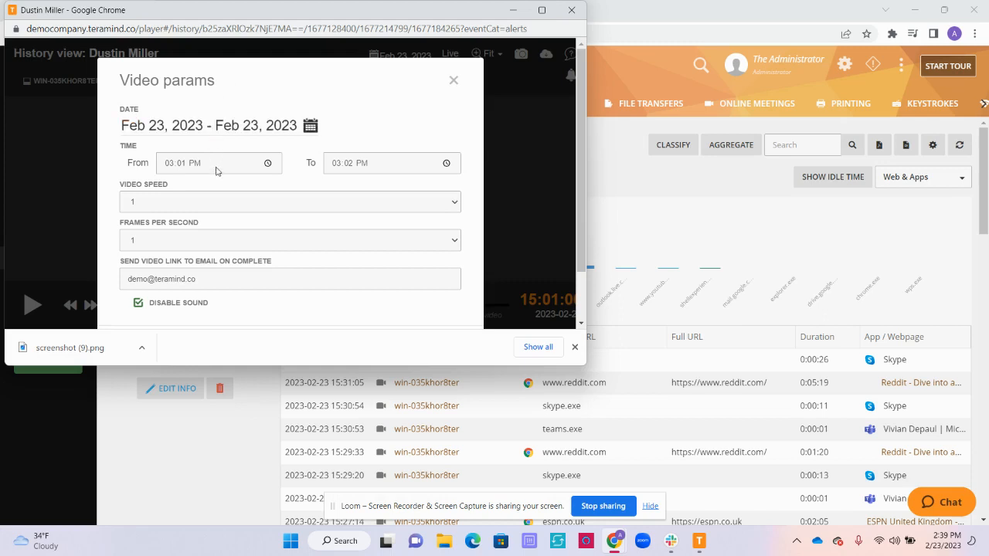
mouse_move(363, 211)
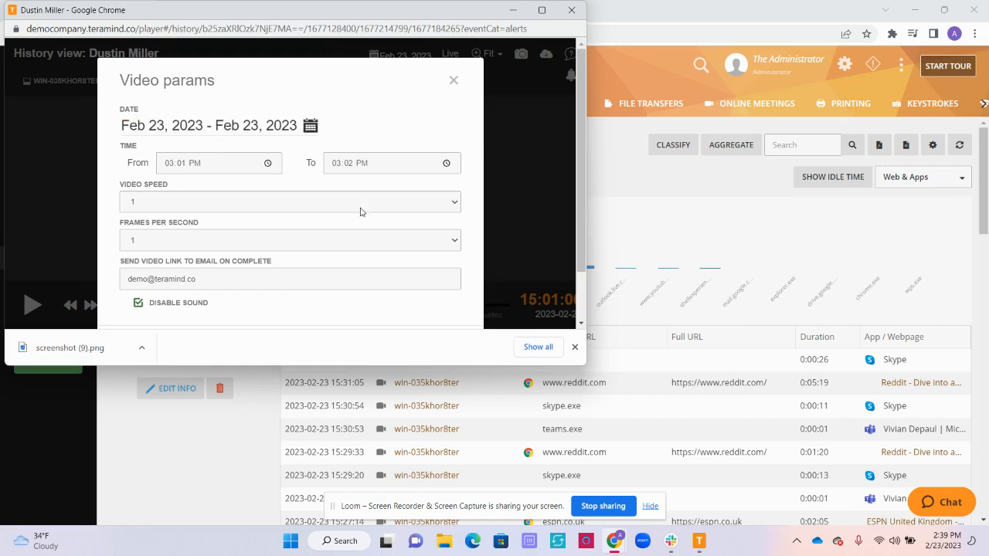
left_click(290, 202)
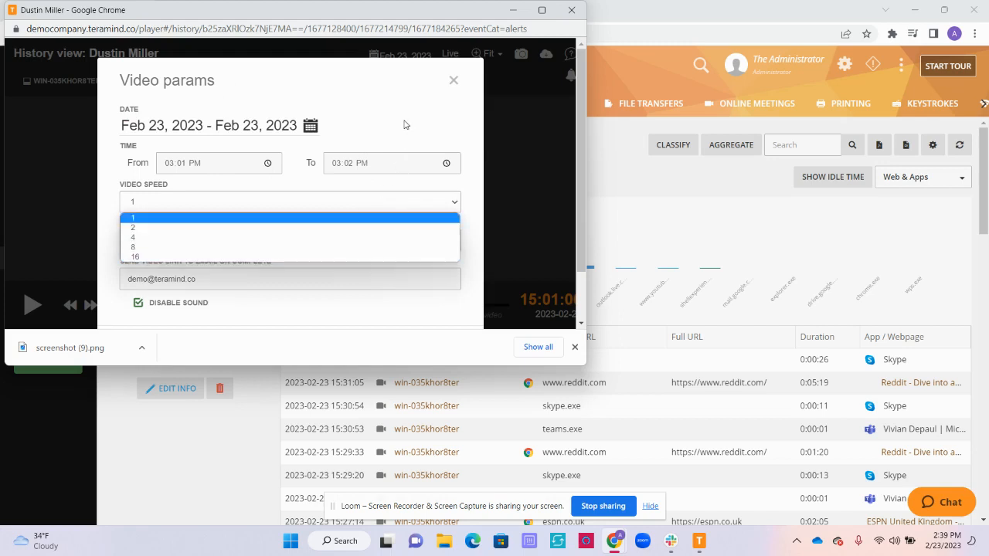
left_click(133, 217)
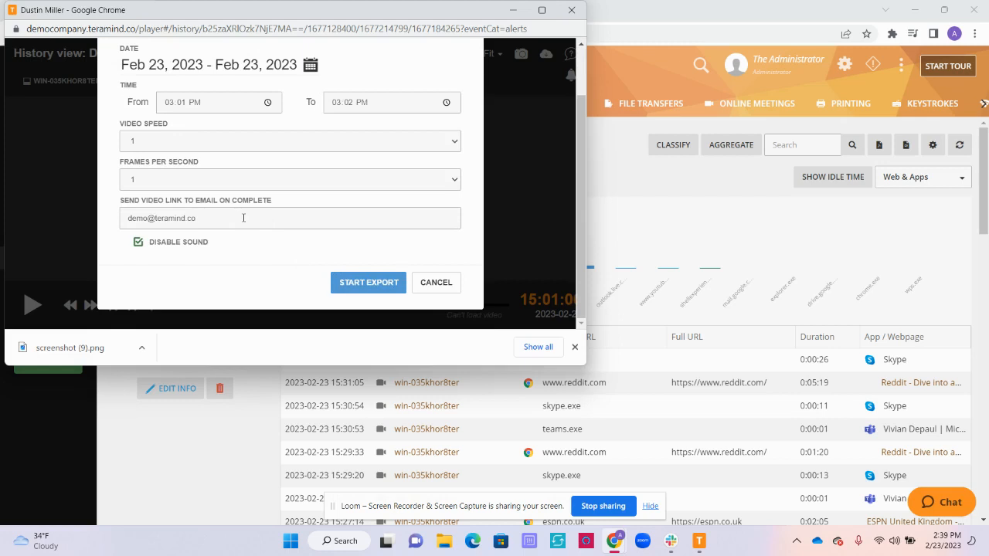
mouse_move(184, 241)
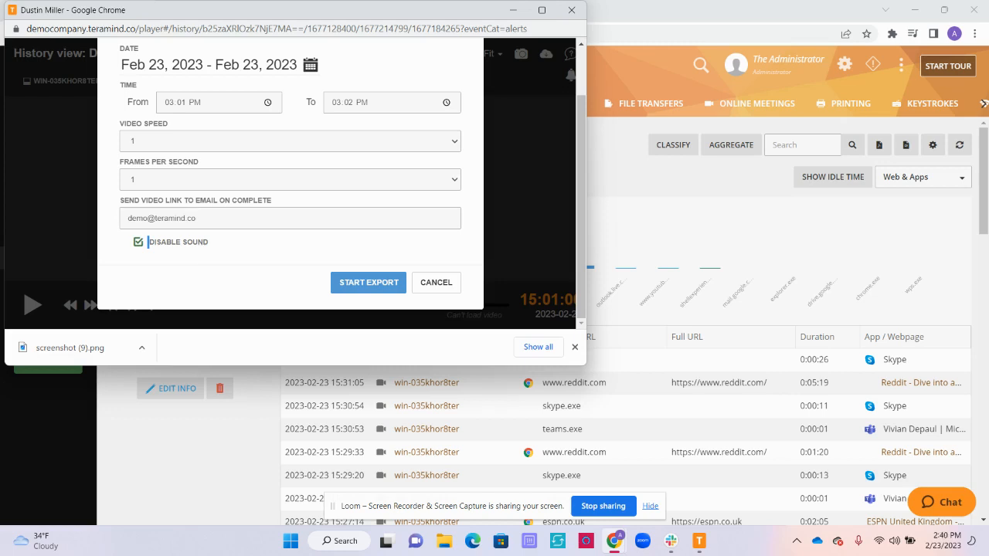
mouse_move(163, 169)
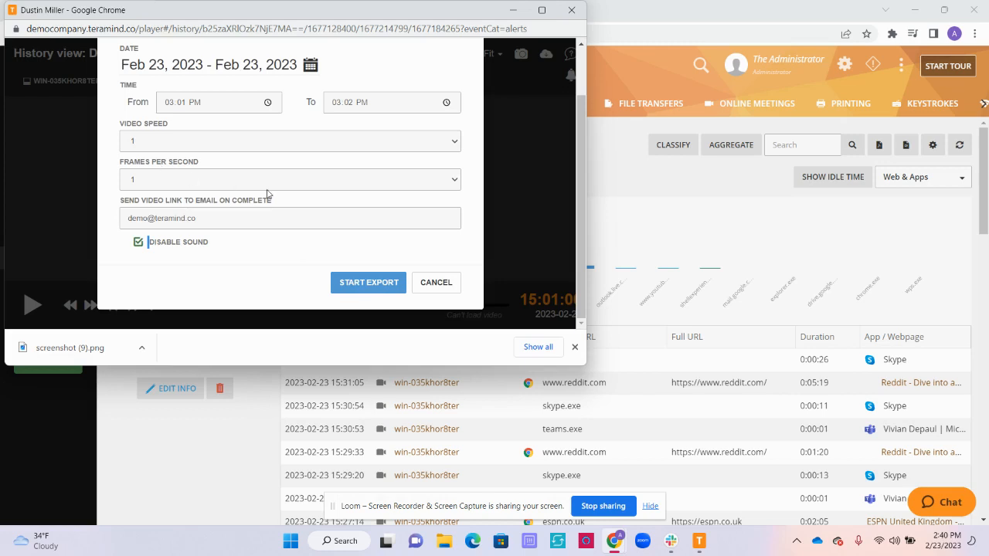
left_click(436, 283)
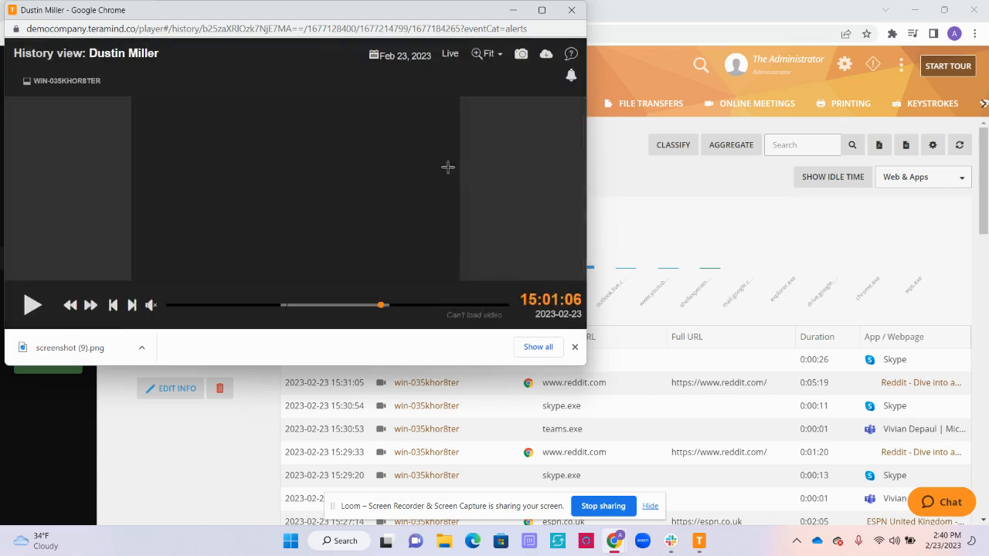
mouse_move(570, 76)
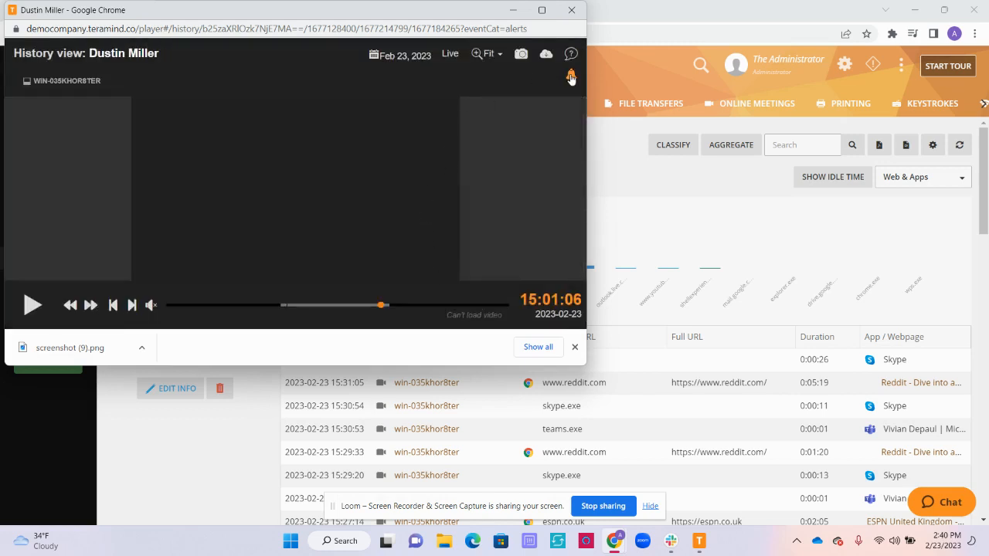
Step: Browse the policy-violation notifications in the side panel, then switch to the Activities list
left_click(571, 75)
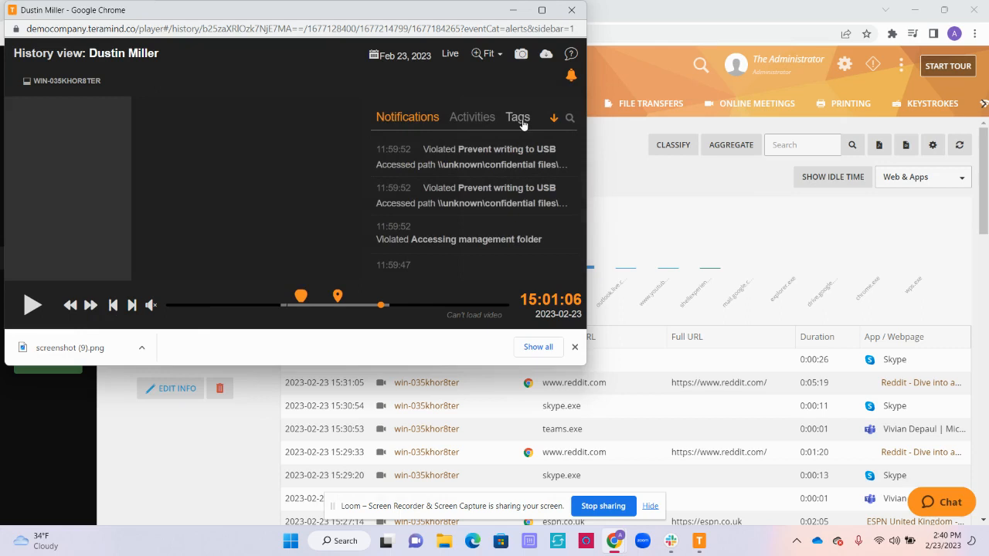
mouse_move(431, 164)
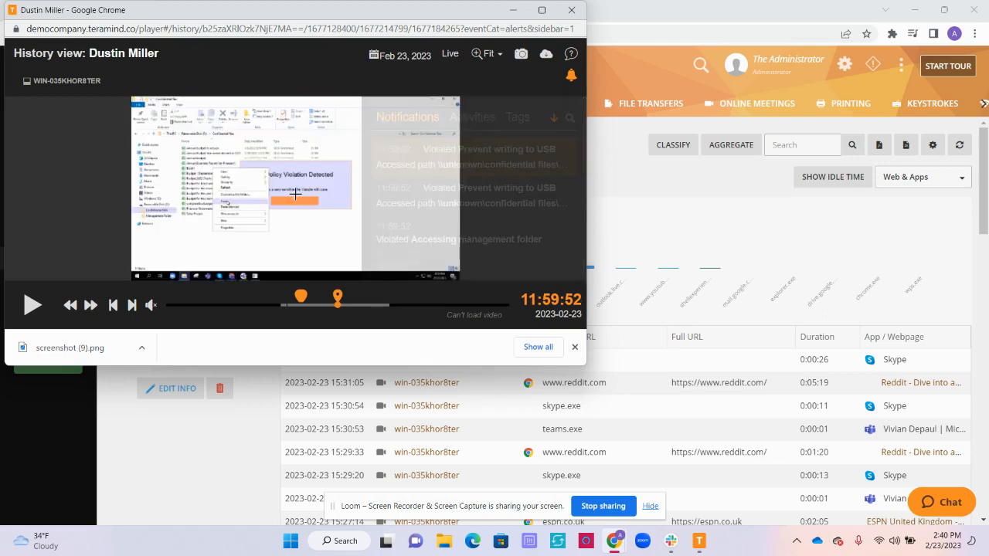
mouse_move(300, 297)
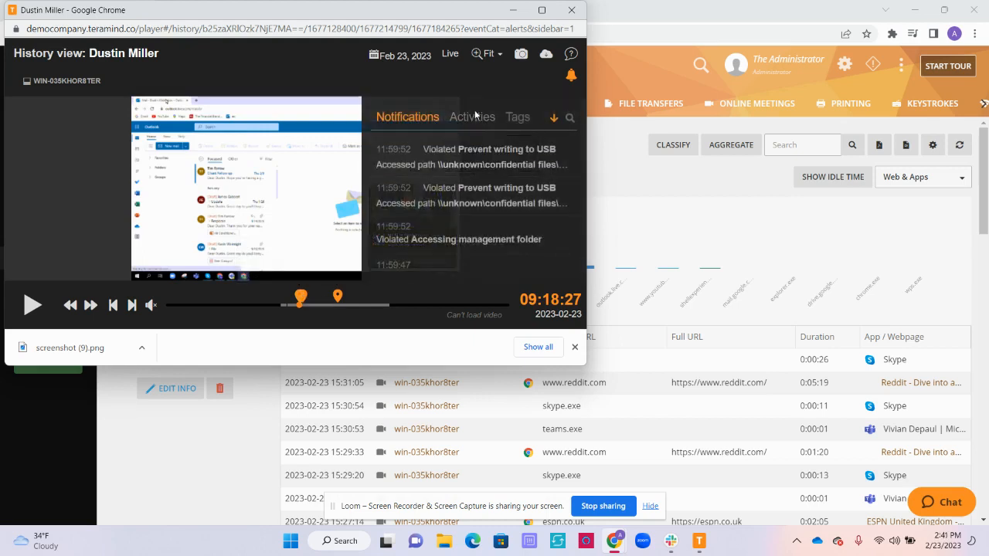
left_click(472, 116)
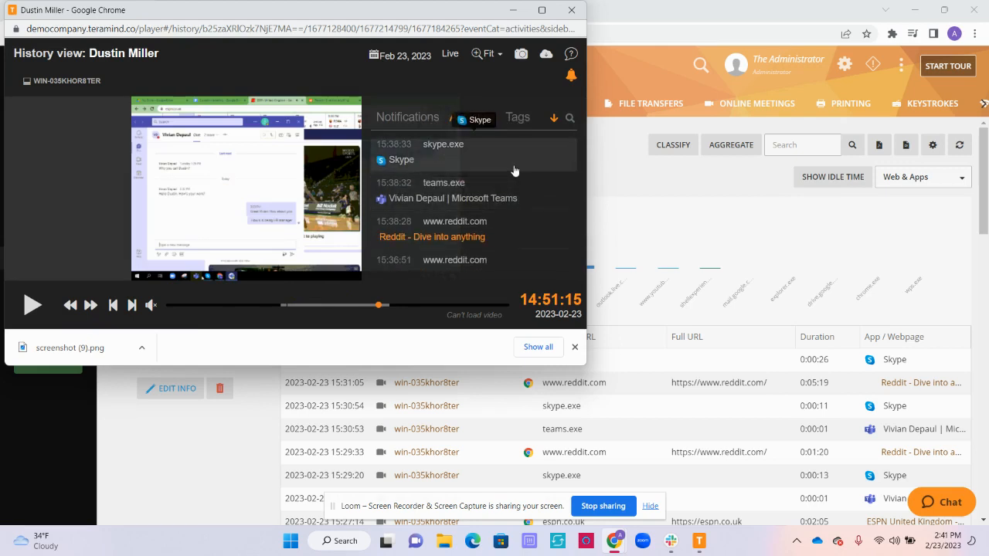
Step: Jump playback via the Microsoft Teams activity, scroll the activity list, and show the Tags section
left_click(472, 117)
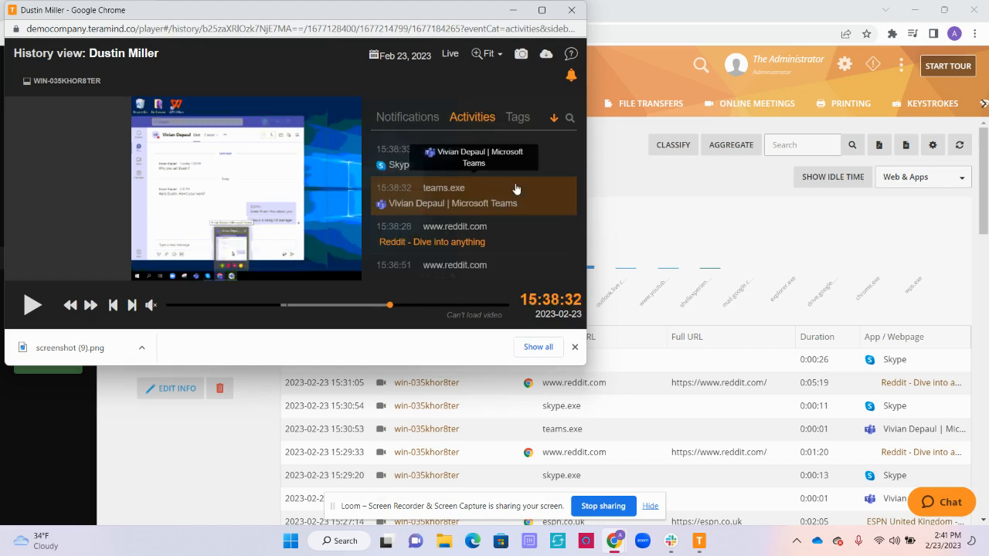
mouse_move(512, 190)
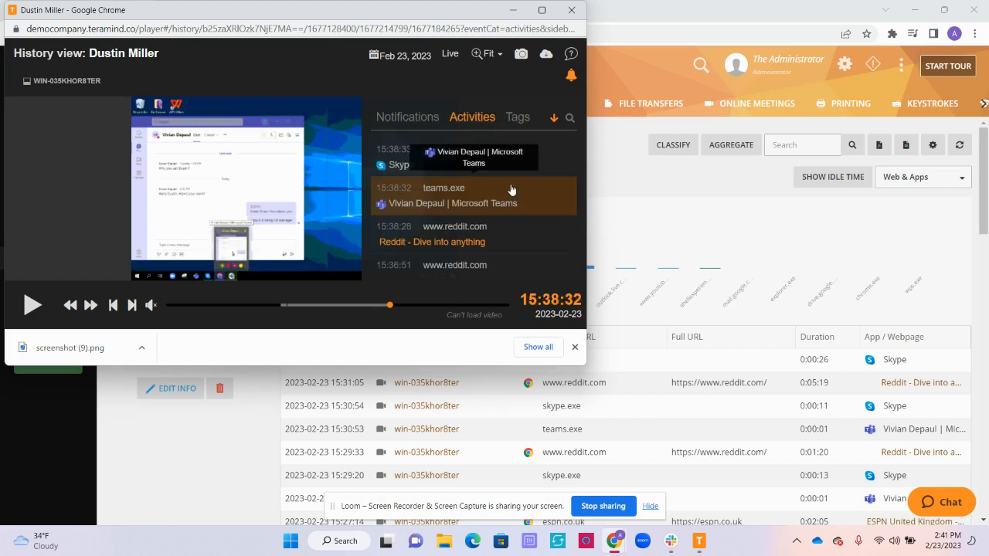
scroll("down", 3)
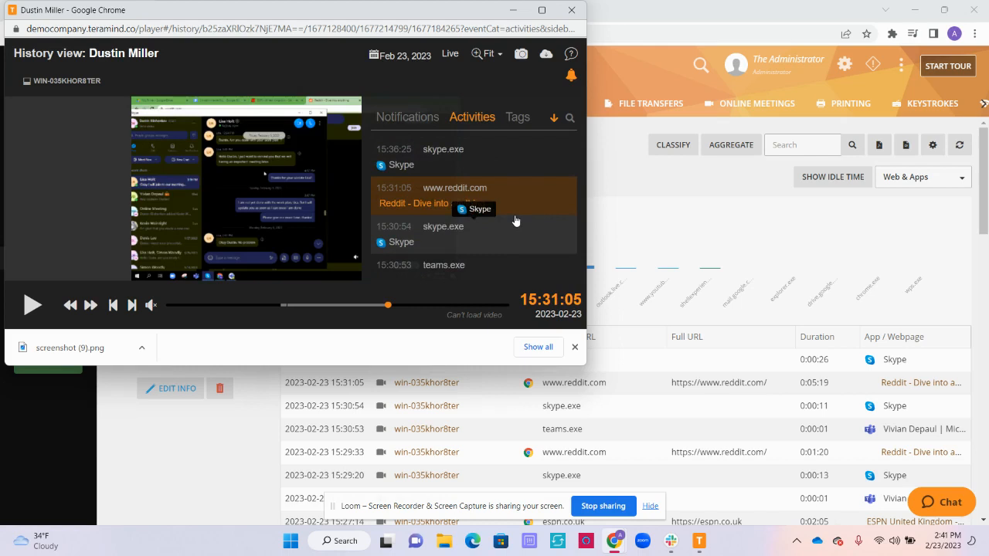
mouse_move(497, 137)
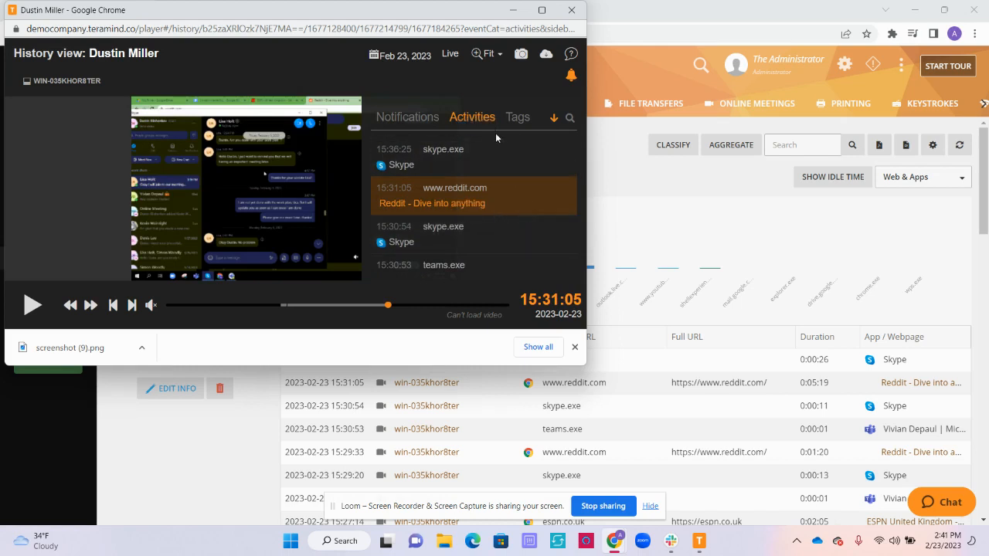
left_click(518, 116)
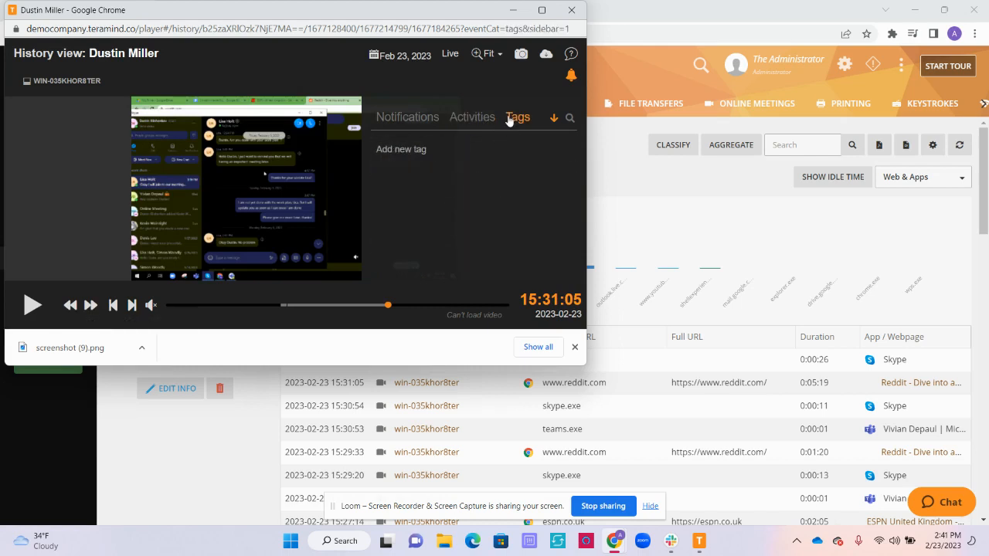
left_click(400, 148)
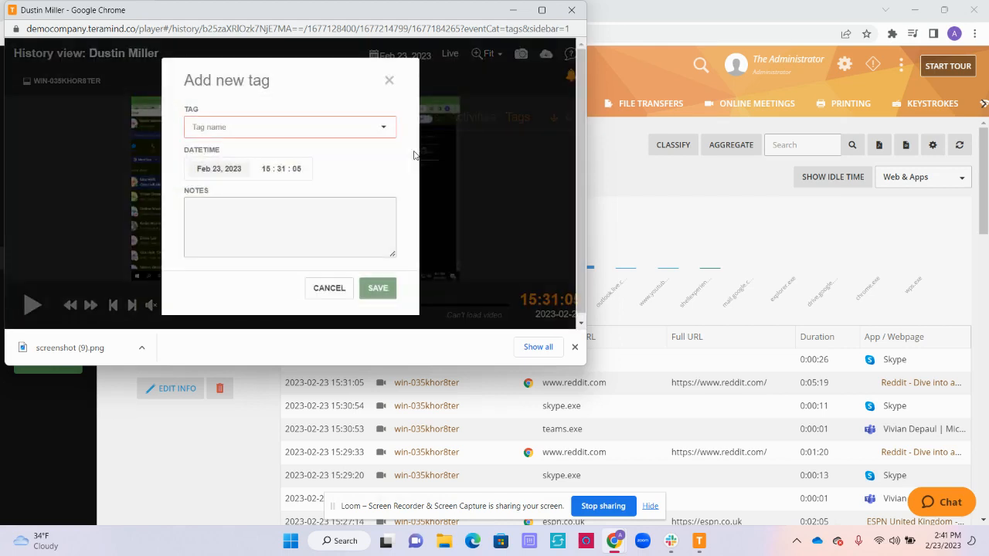
mouse_move(331, 159)
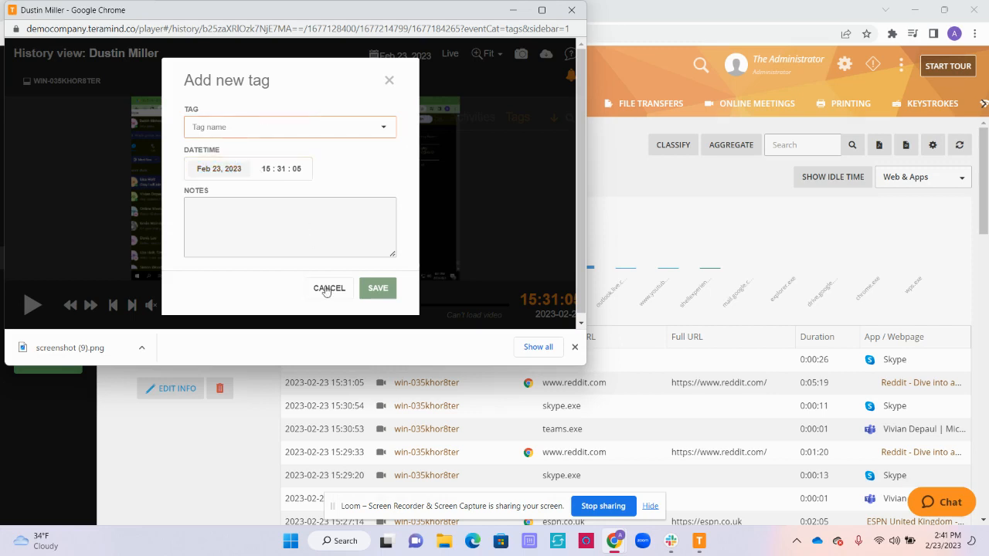
left_click(329, 288)
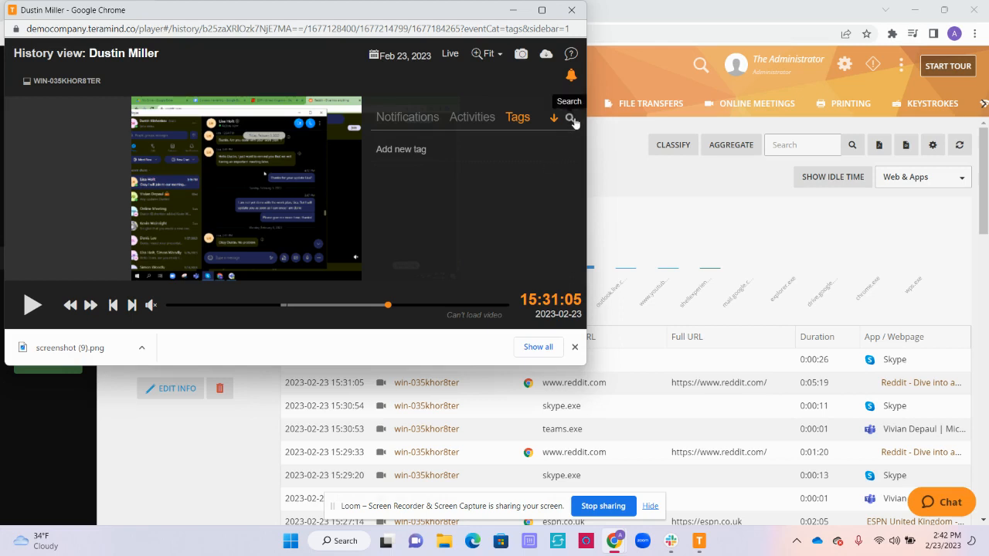
left_click(570, 118)
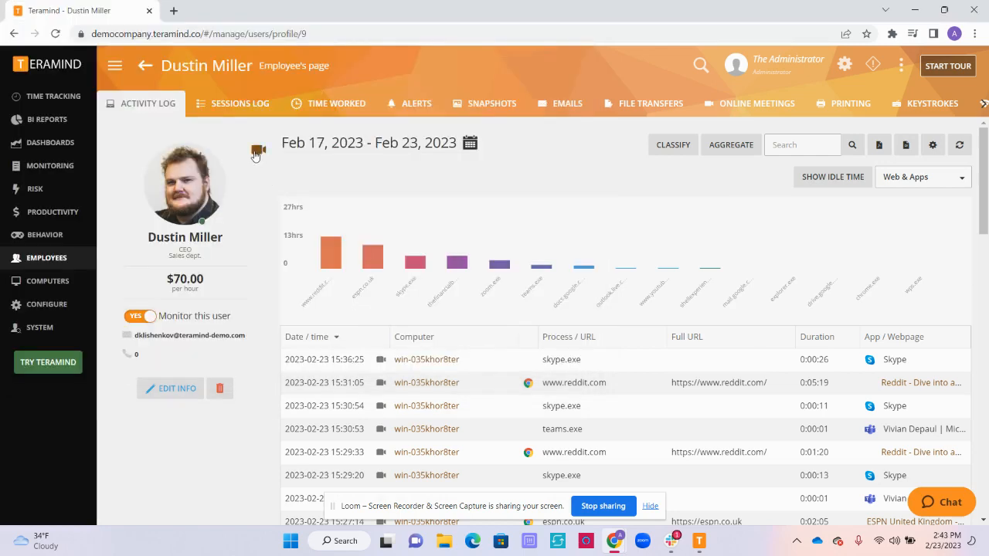
left_click(258, 150)
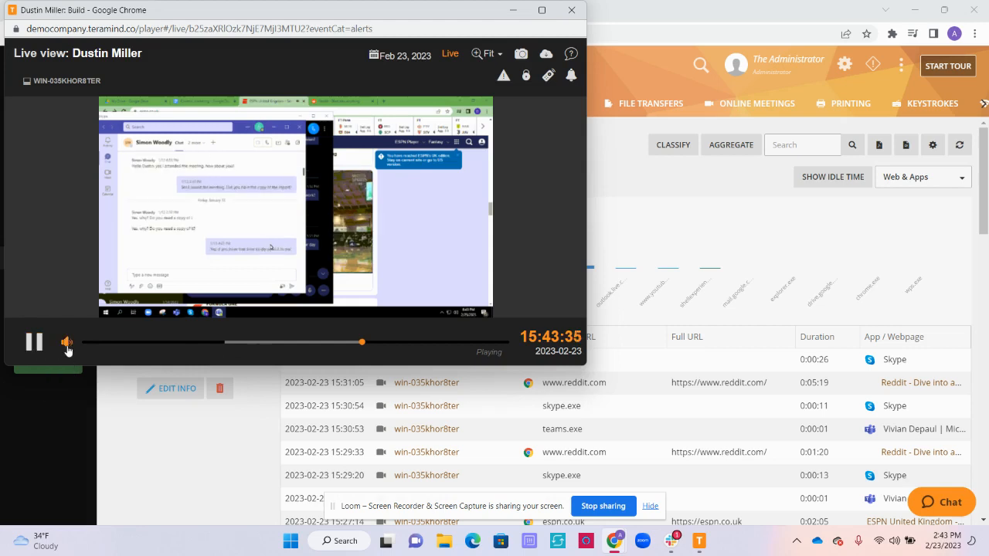
left_click(67, 343)
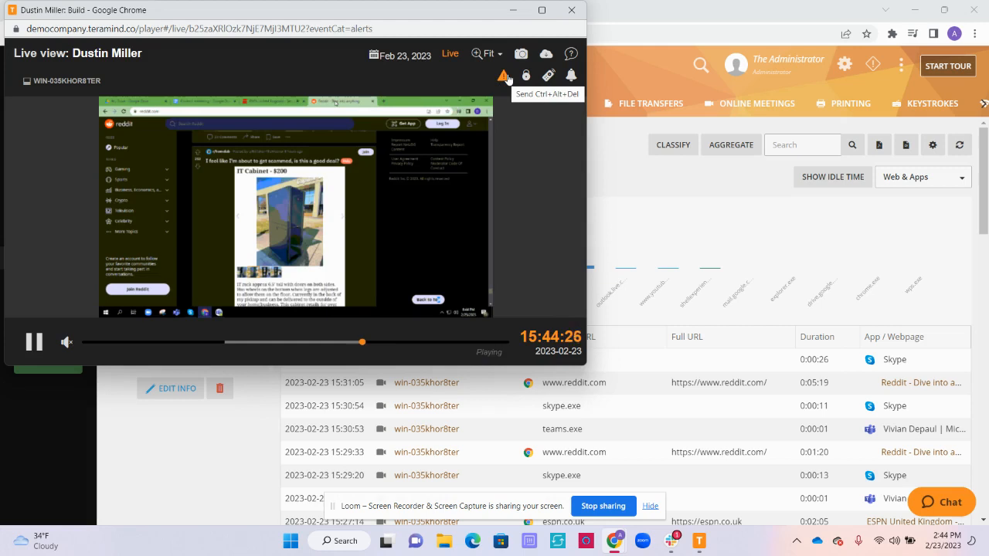
mouse_move(518, 80)
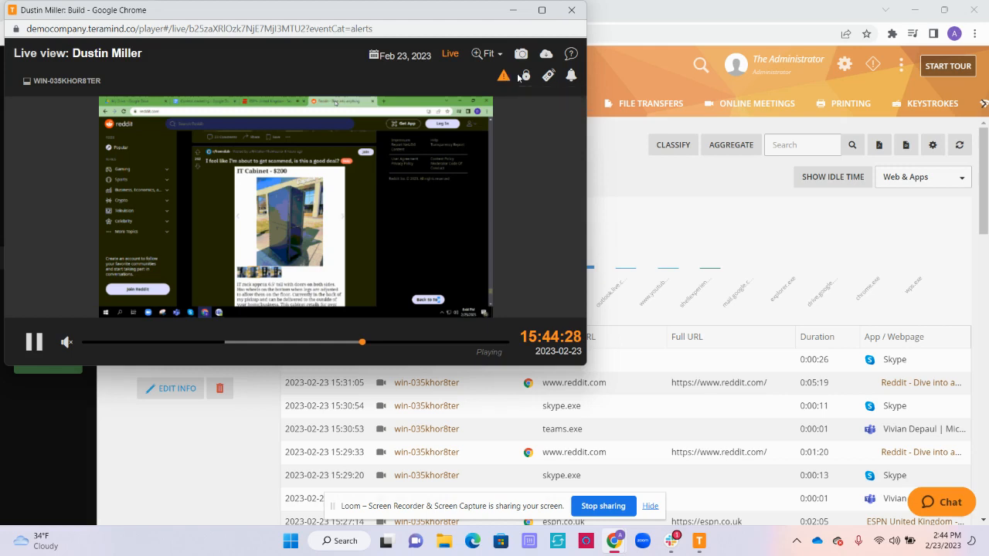
mouse_move(526, 75)
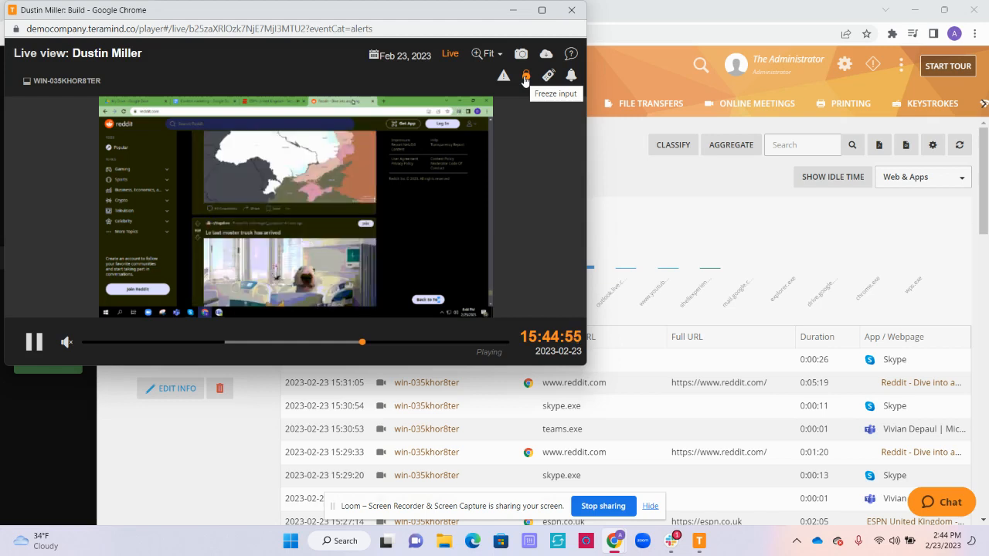
mouse_move(547, 75)
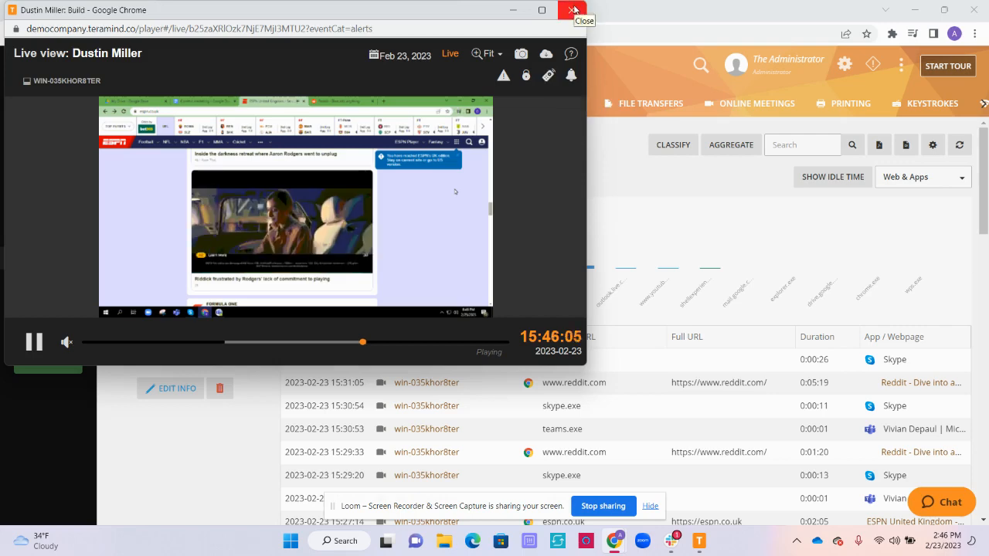
left_click(573, 8)
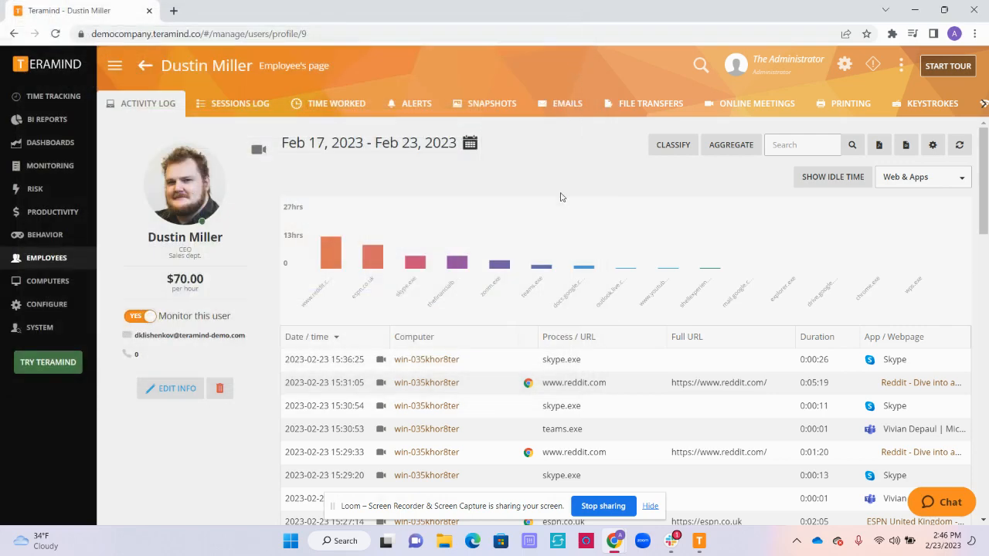